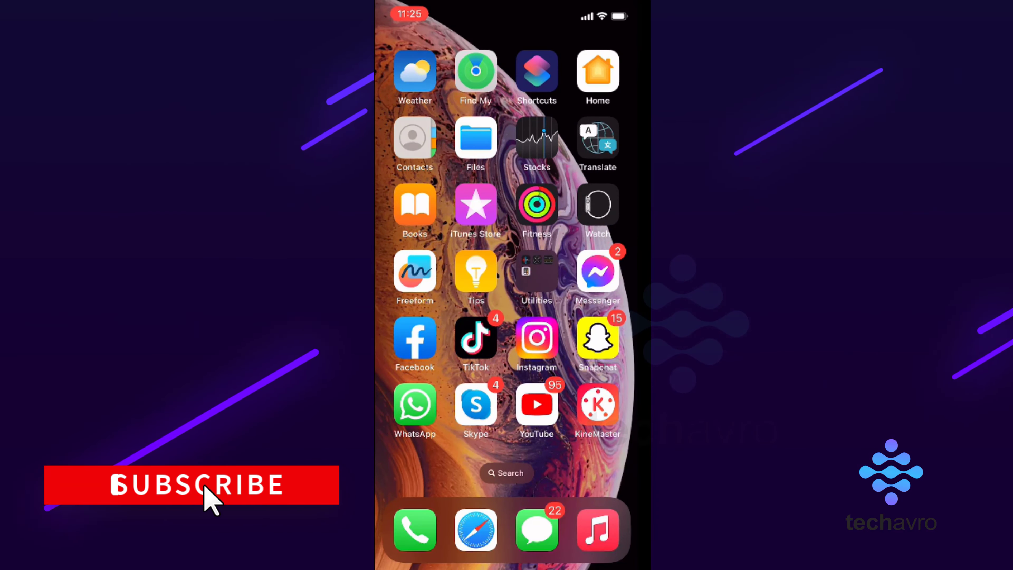
# Step: Launch Instagram from the Home Screen to reach its login screen
pyautogui.click(536, 338)
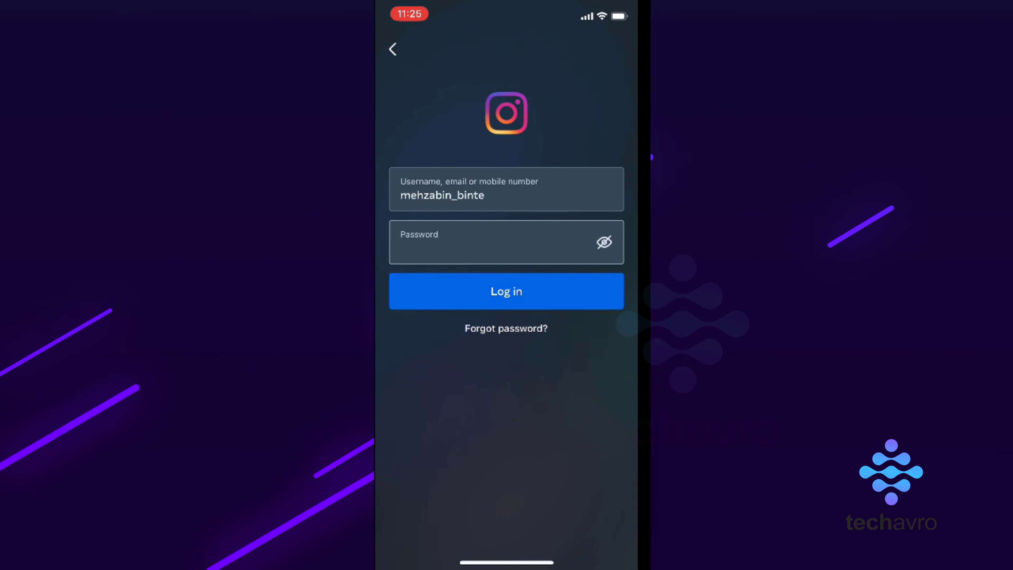
pyautogui.click(506, 328)
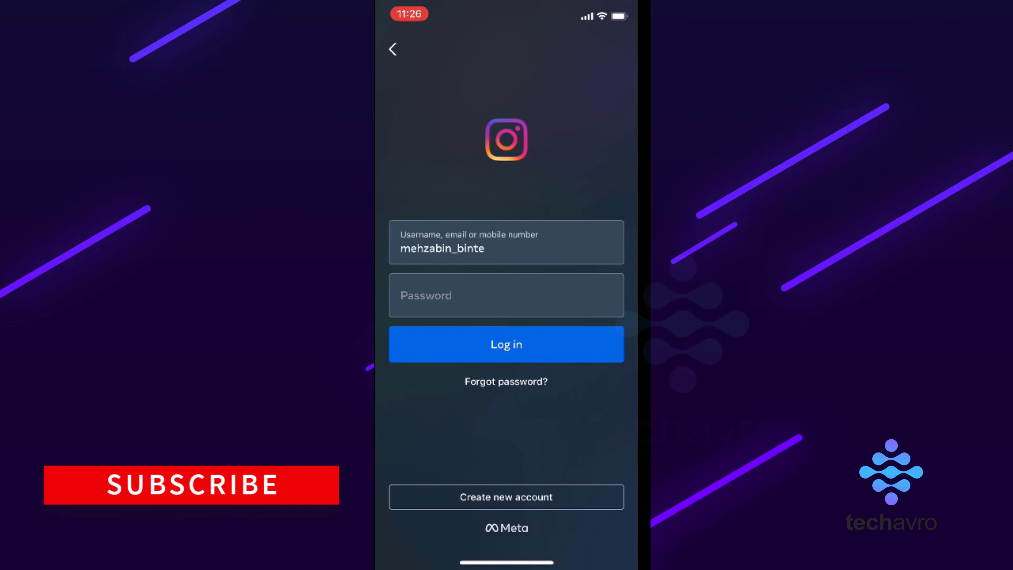
pyautogui.click(506, 294)
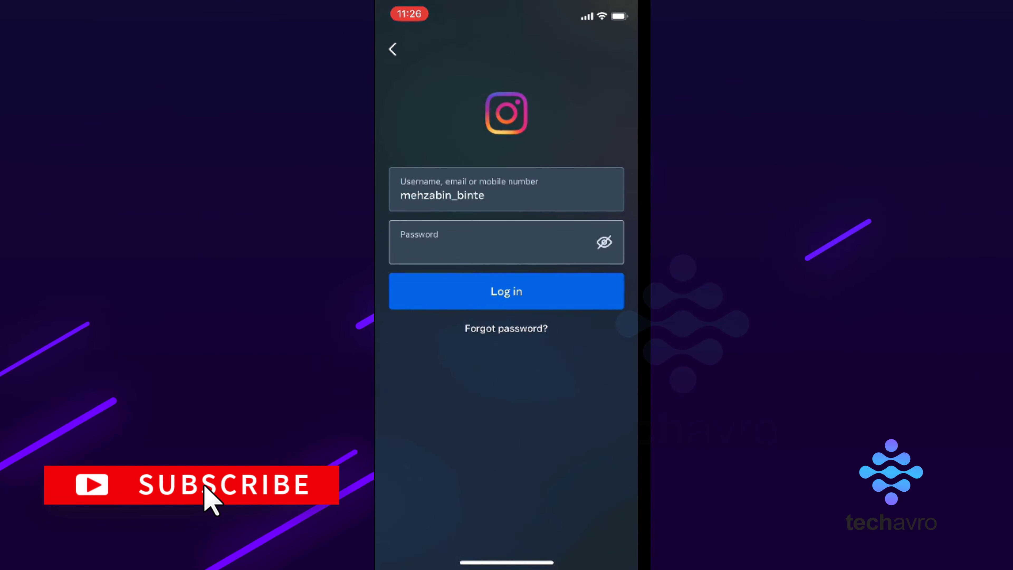